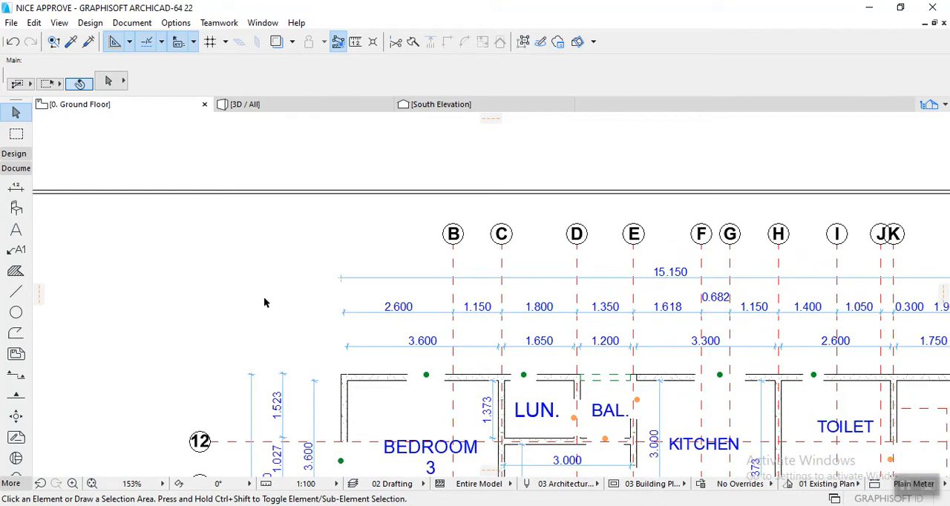
Step: Scroll the ground floor plan to bring the top-left corner near Bedroom 3 into view
scroll("down", 3)
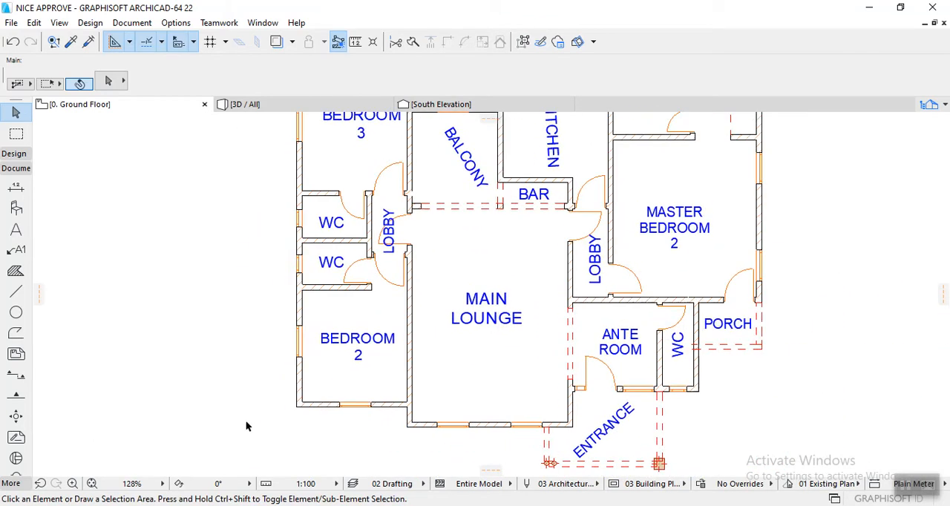
scroll("down", 3)
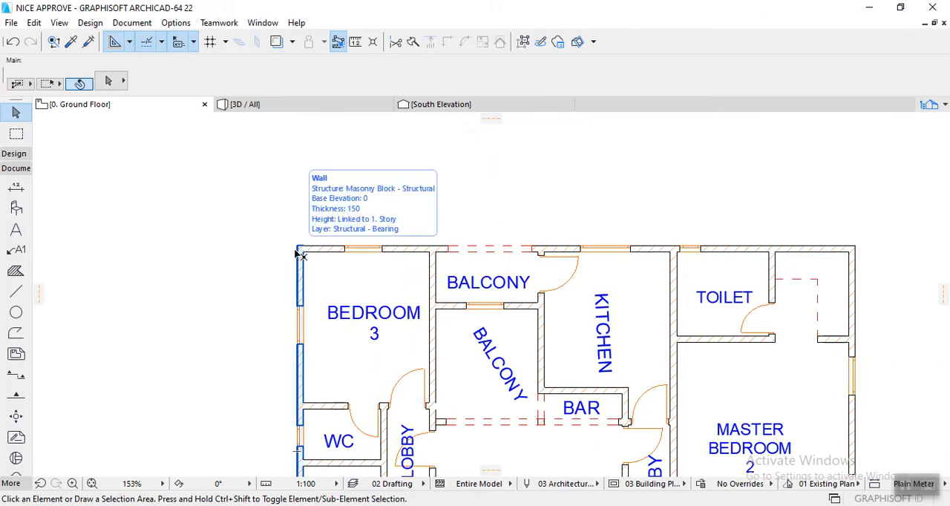
mouse_move(235, 259)
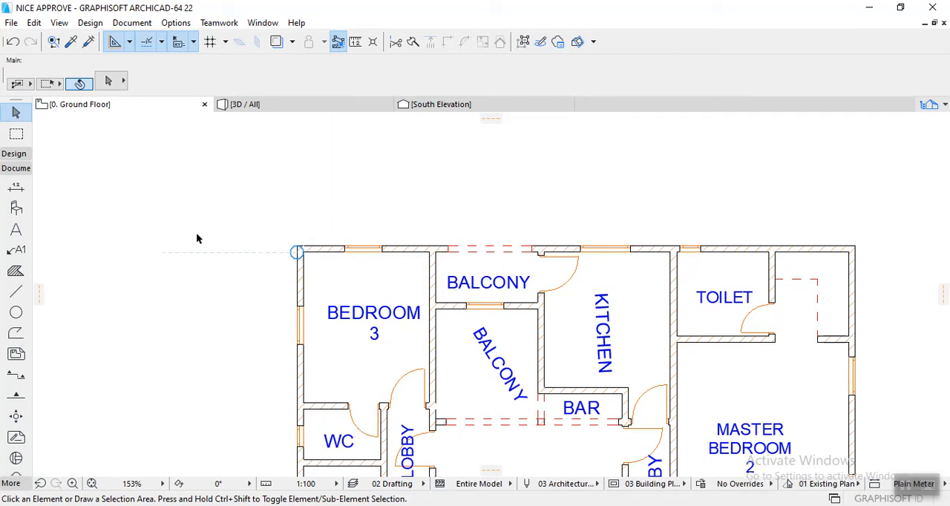
mouse_move(39, 199)
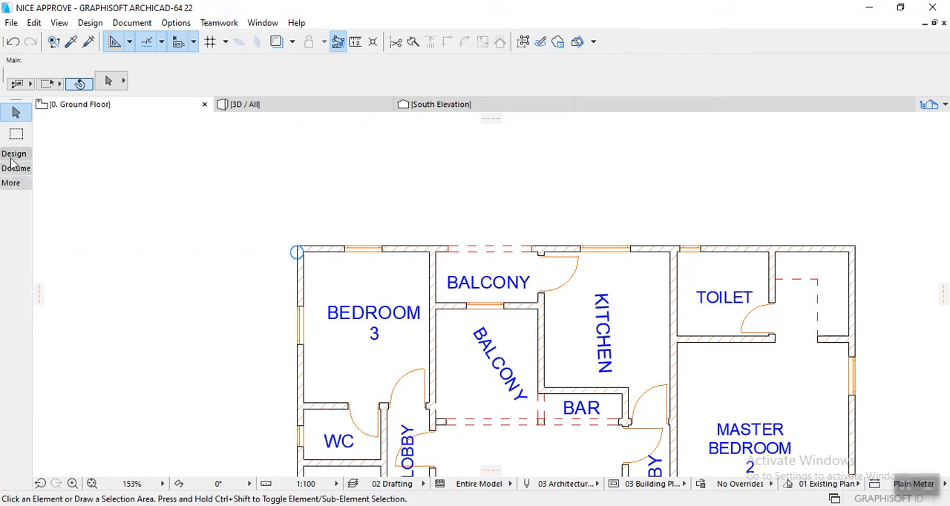
Step: Activate the Dimension tool from the expanded Document toolbox group
left_click(15, 168)
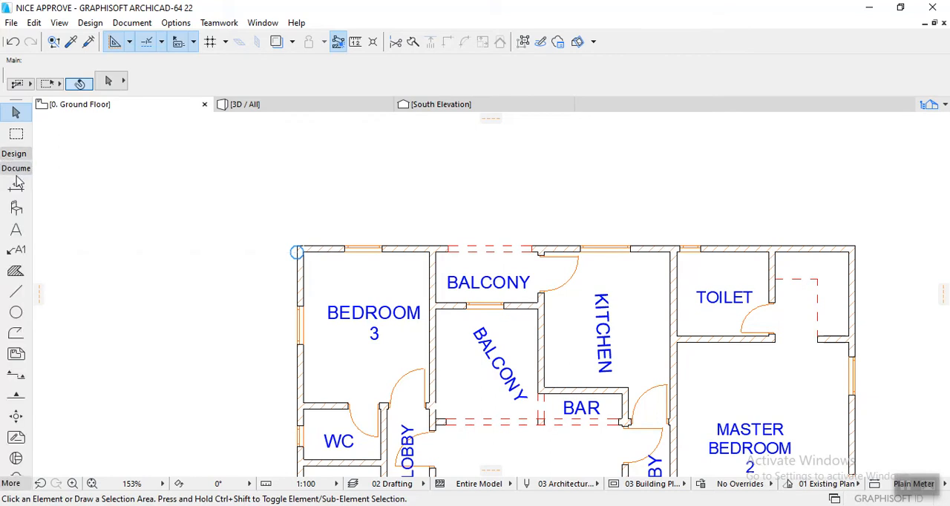
mouse_move(15, 187)
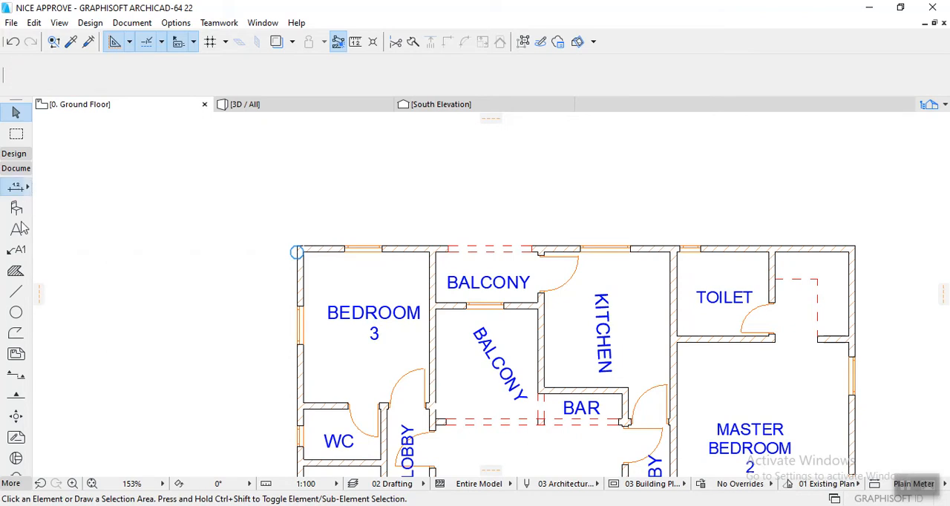
left_click(16, 187)
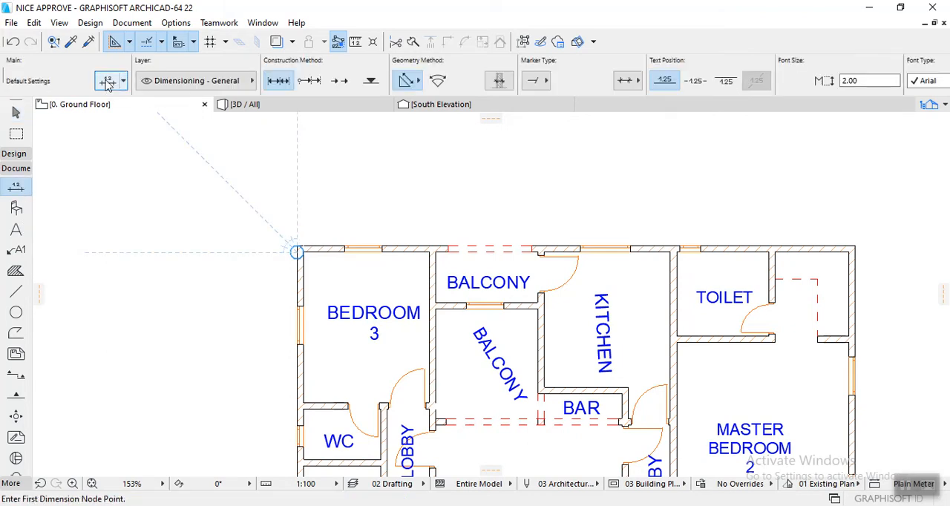
Step: Review the Dimension Default Settings: linear type, dynamic-height witness lines, 2 mm Arial text
left_click(107, 80)
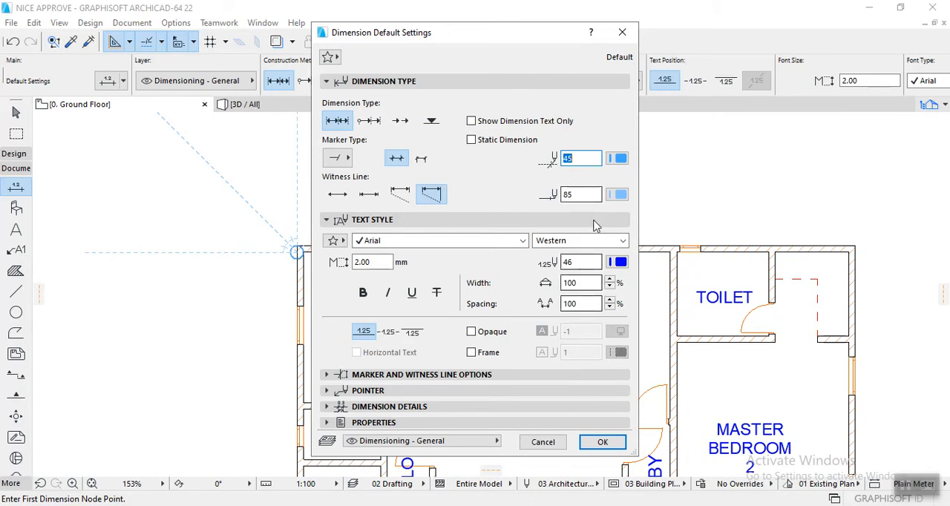
mouse_move(369, 121)
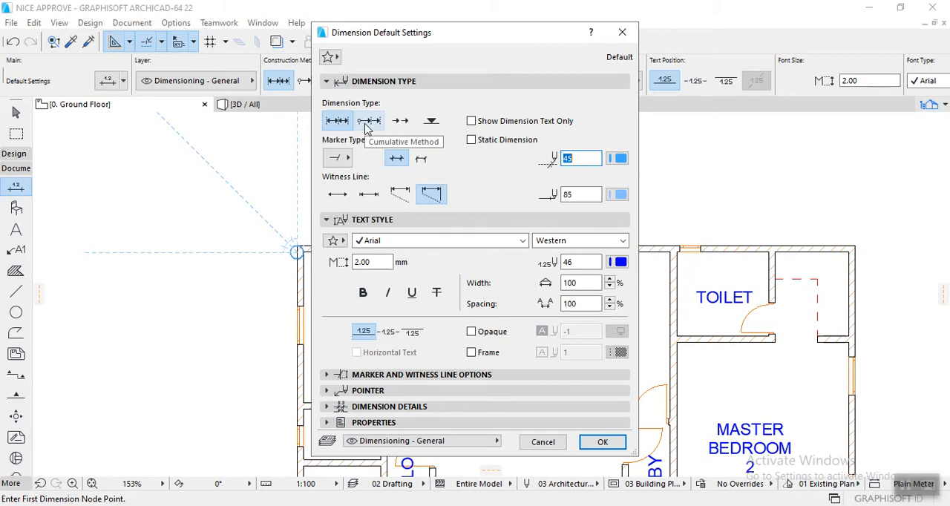
mouse_move(363, 141)
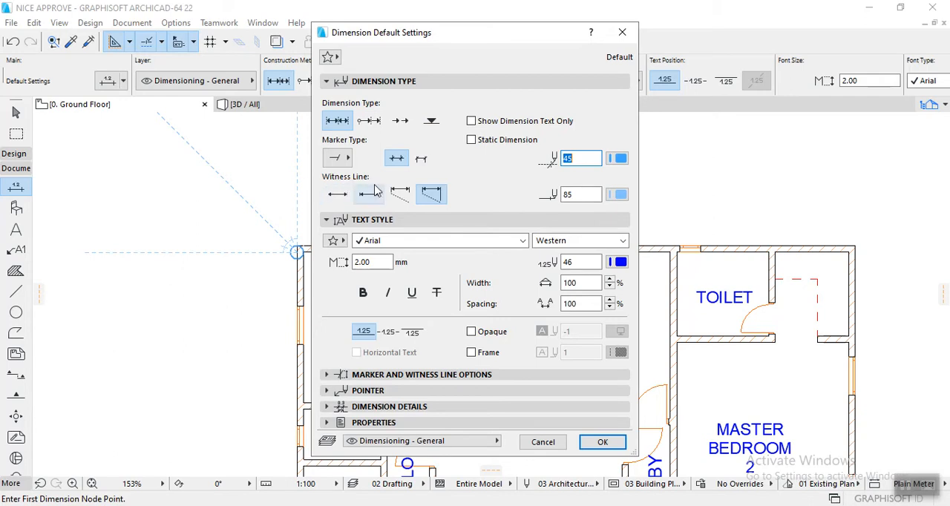
mouse_move(339, 193)
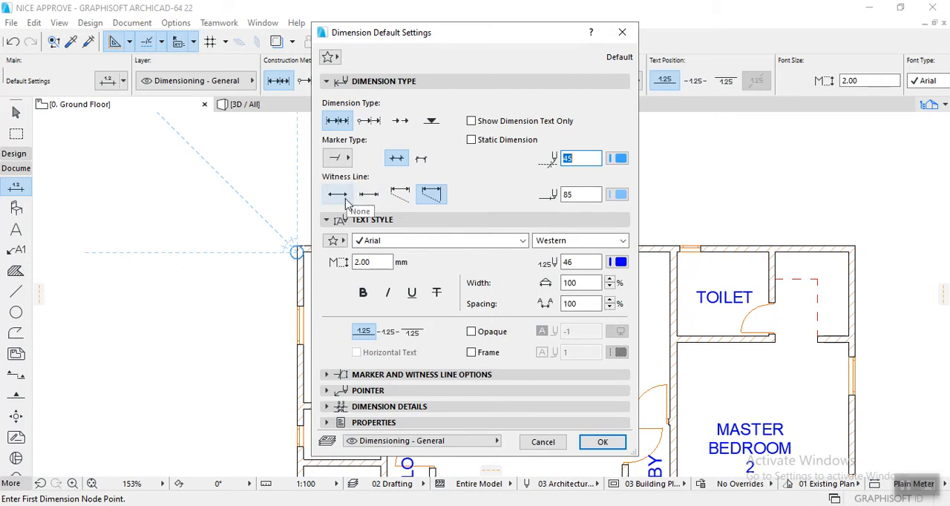
mouse_move(337, 194)
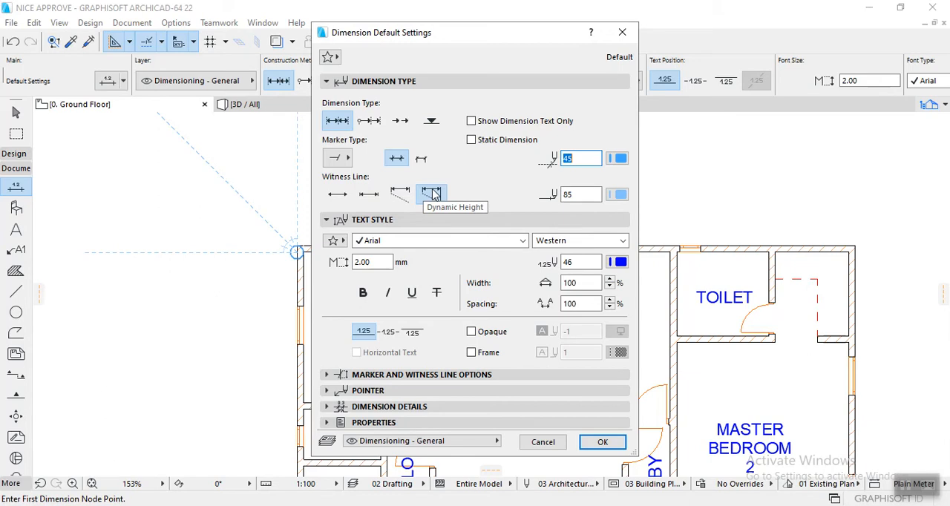
mouse_move(443, 195)
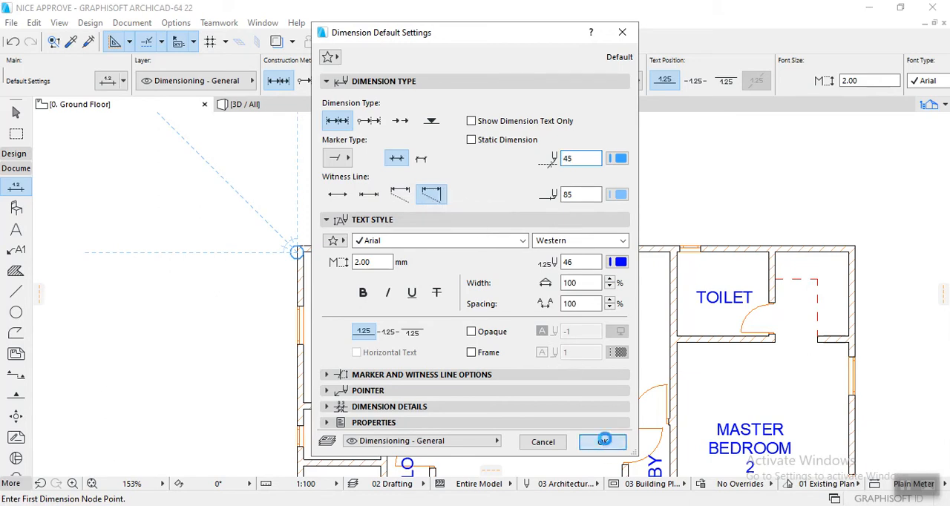
Step: Confirm the dimension defaults with OK and zoom back to the plan
left_click(602, 443)
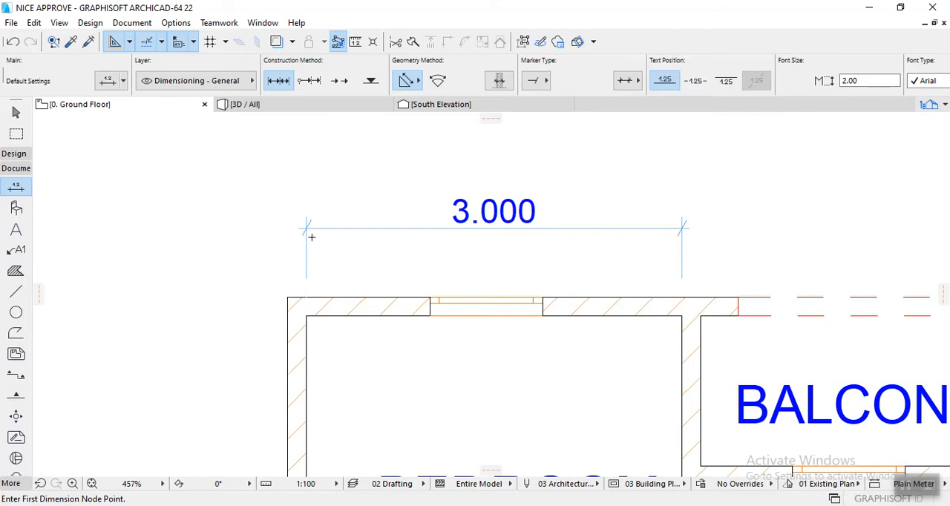
scroll("down", 3)
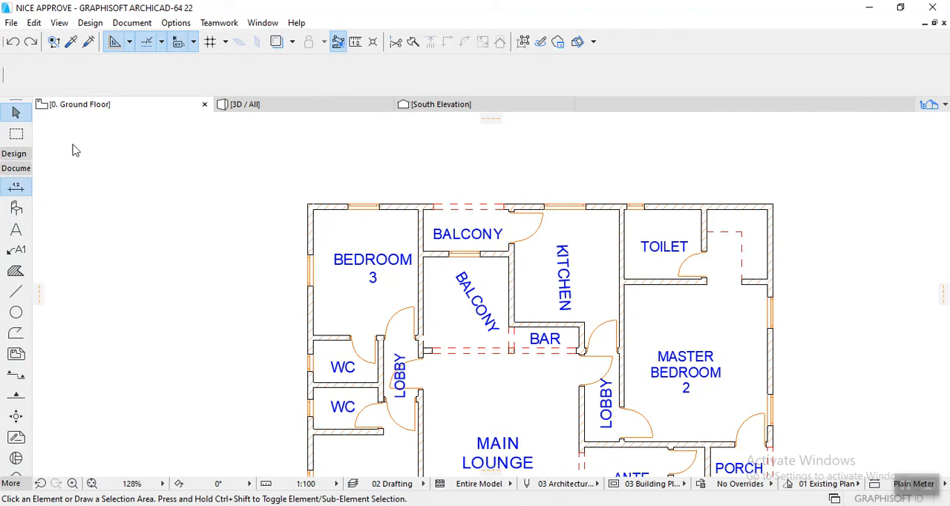
Step: Set the Dimension tool's witness lines to None and confirm the defaults
left_click(15, 187)
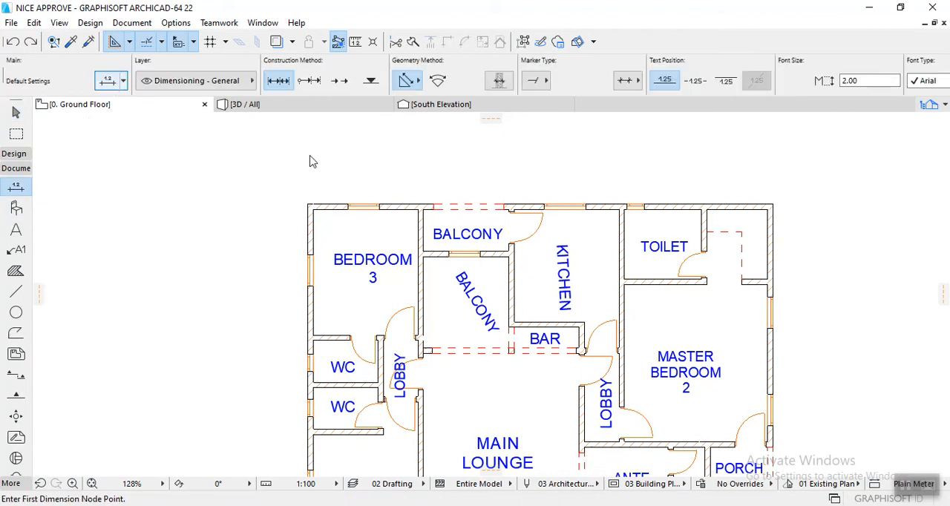
left_click(111, 80)
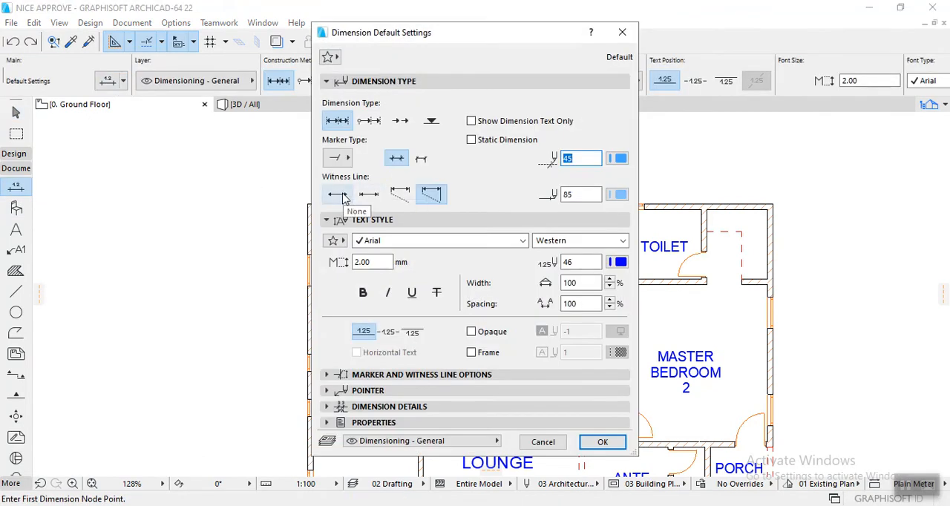
left_click(602, 442)
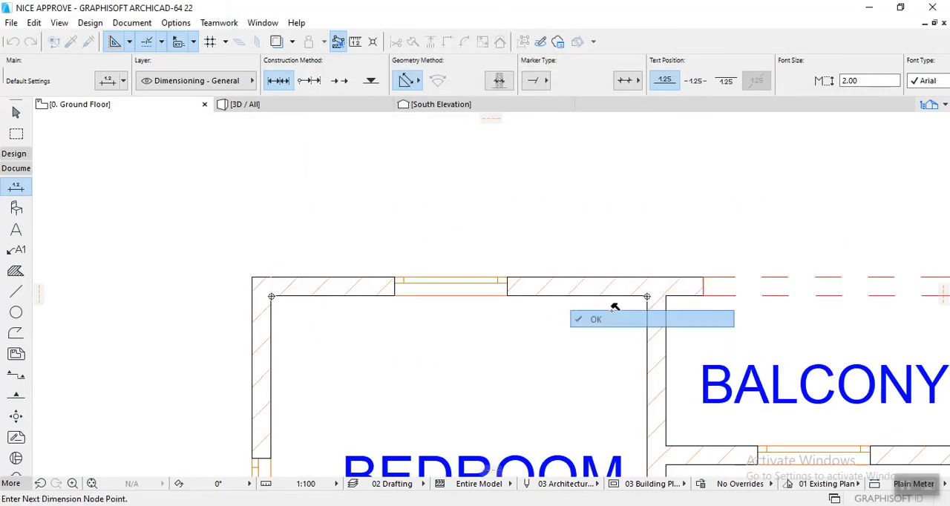
Step: Place the 3.000 dimension above Bedroom 3's top wall without witness lines
left_click(594, 319)
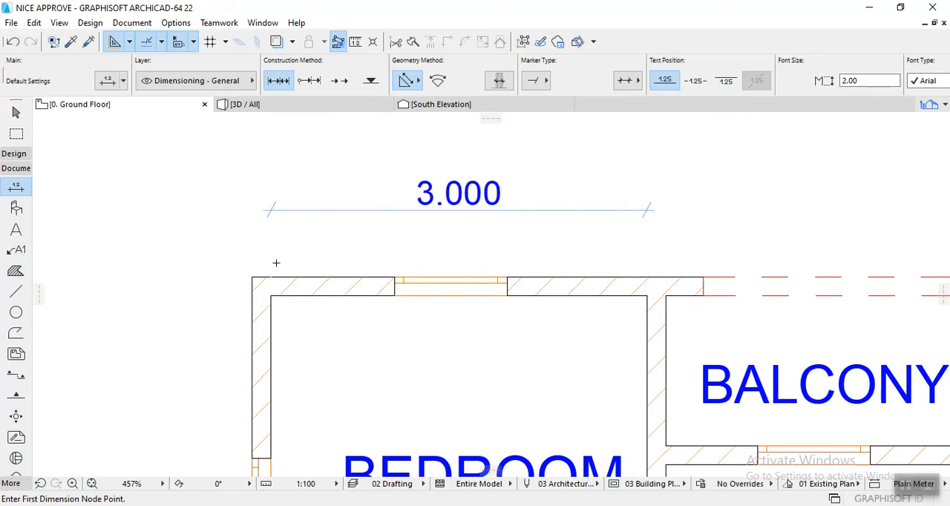
mouse_move(582, 251)
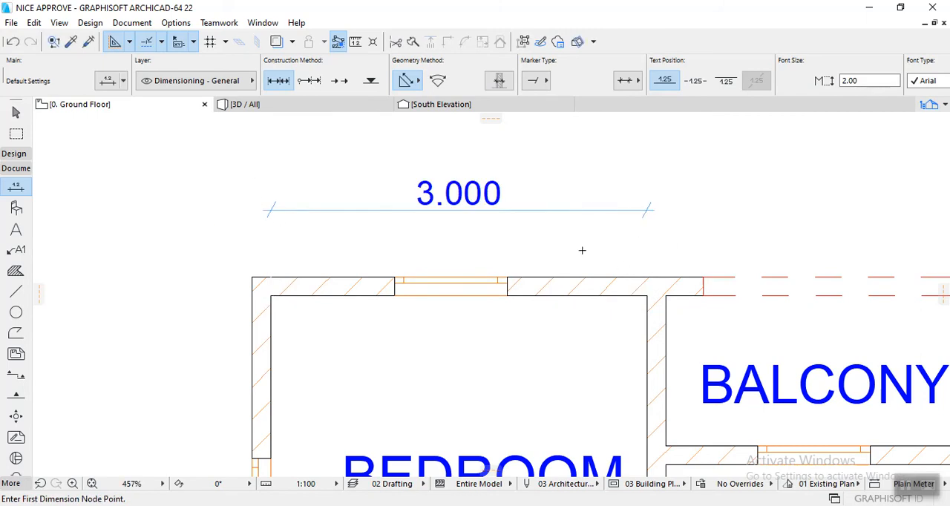
mouse_move(594, 237)
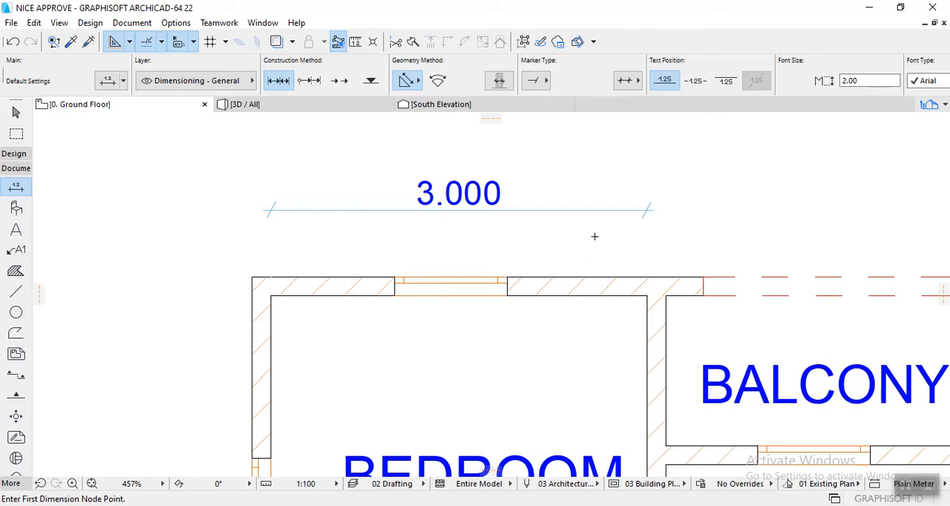
mouse_move(572, 236)
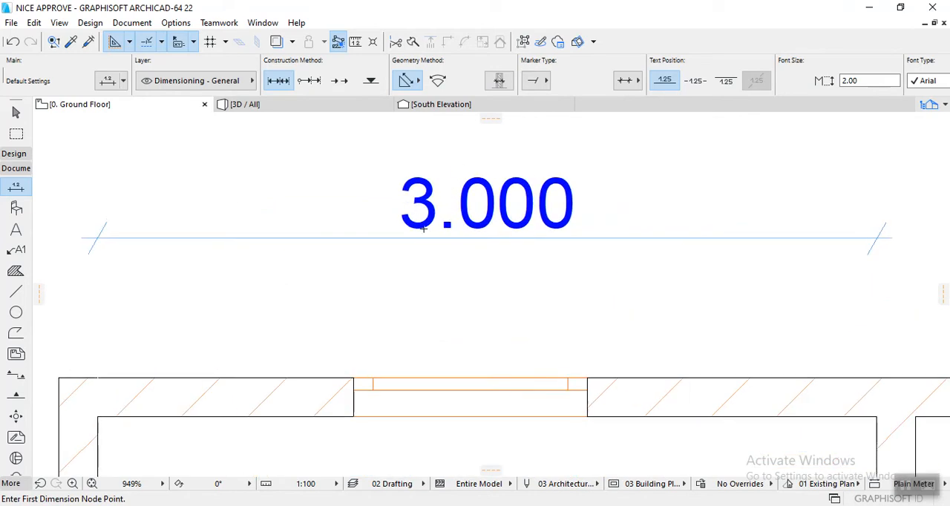
mouse_move(374, 205)
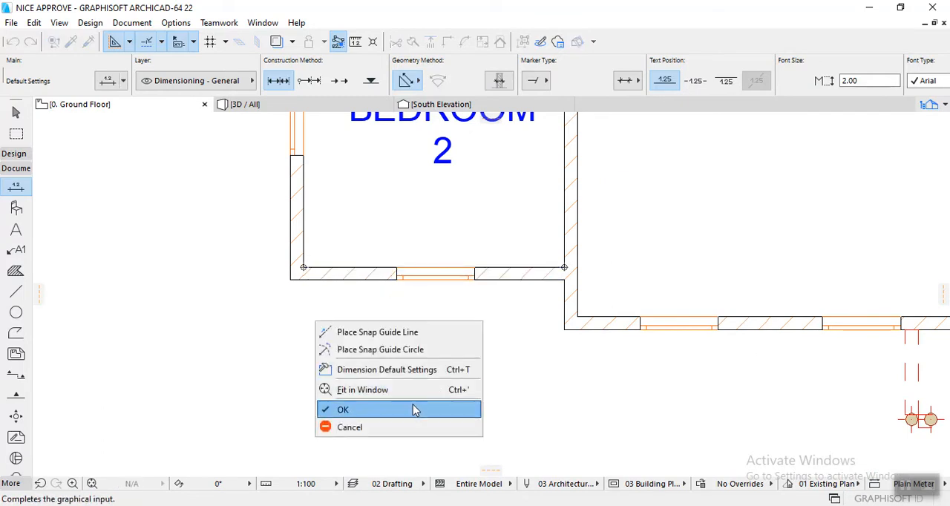
Step: Finish the dimension below Bedroom 2's wall and select the new 3.000 dimension
left_click(343, 410)
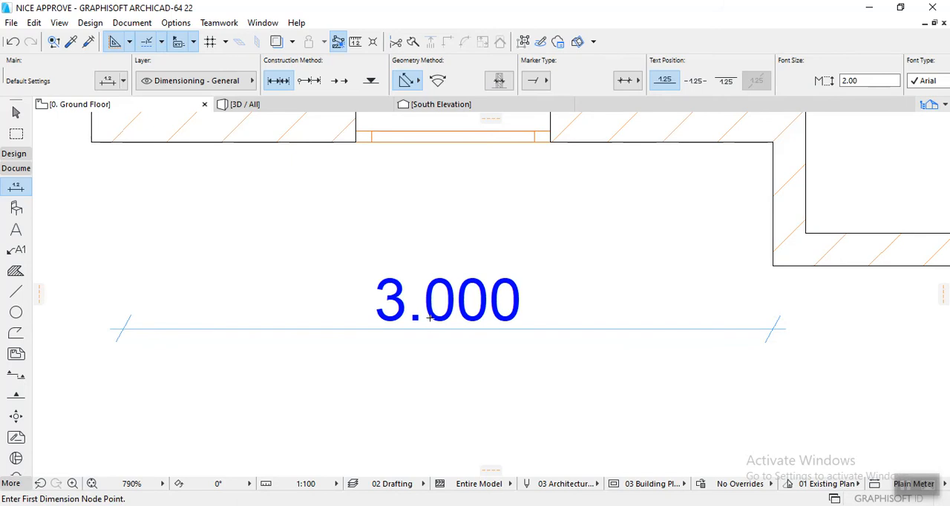
mouse_move(439, 392)
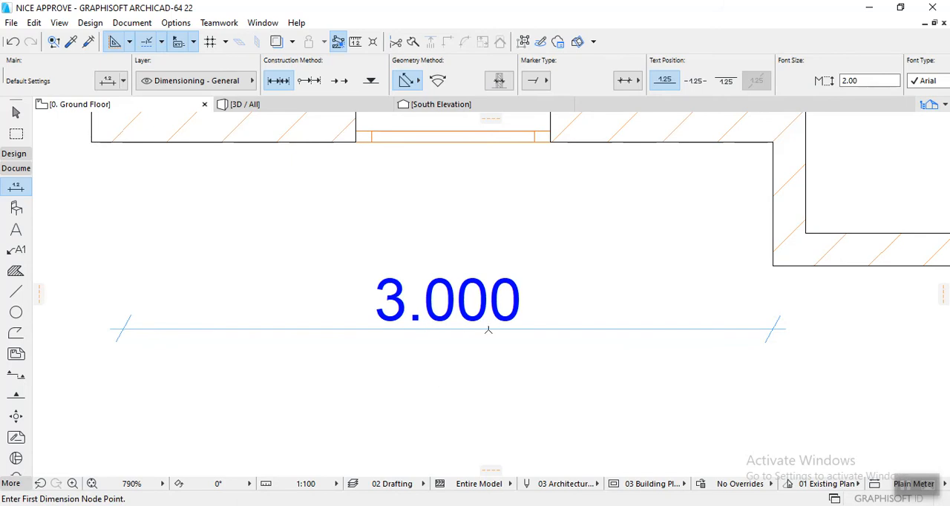
left_click(489, 329)
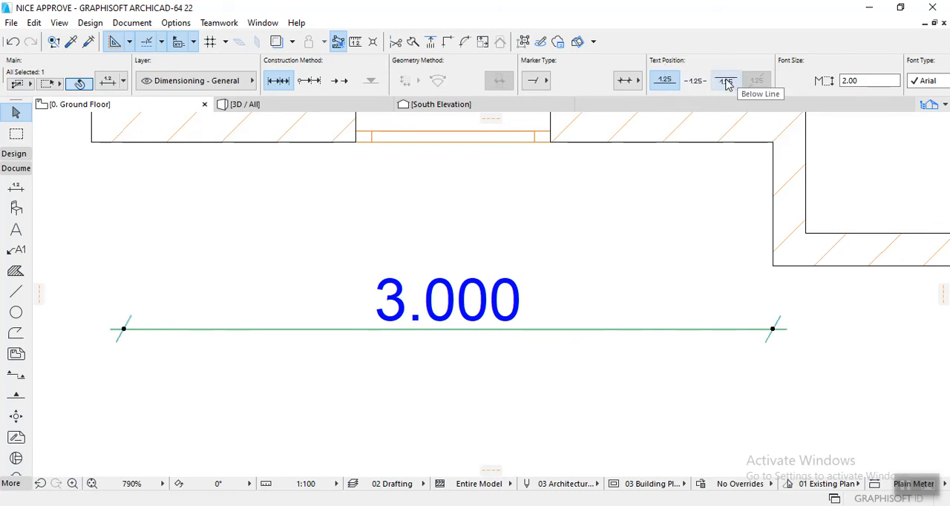
mouse_move(698, 81)
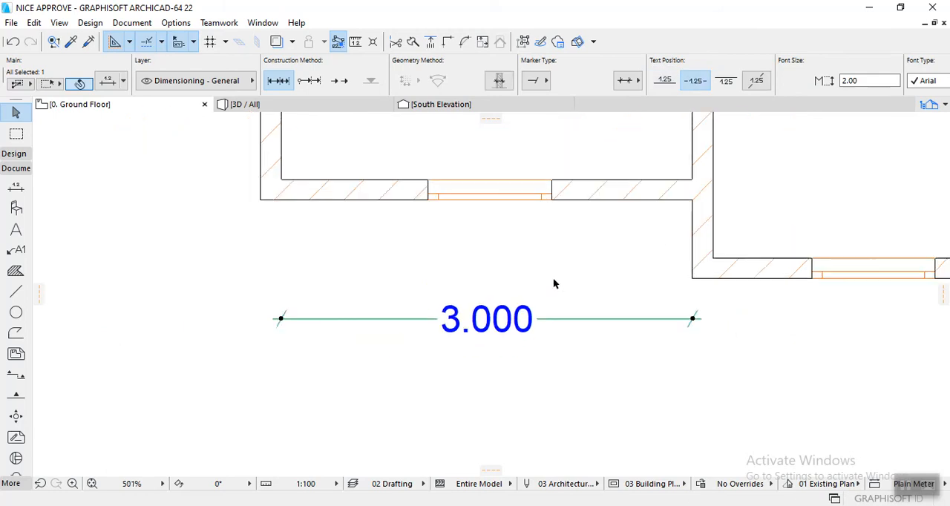
scroll("down", 3)
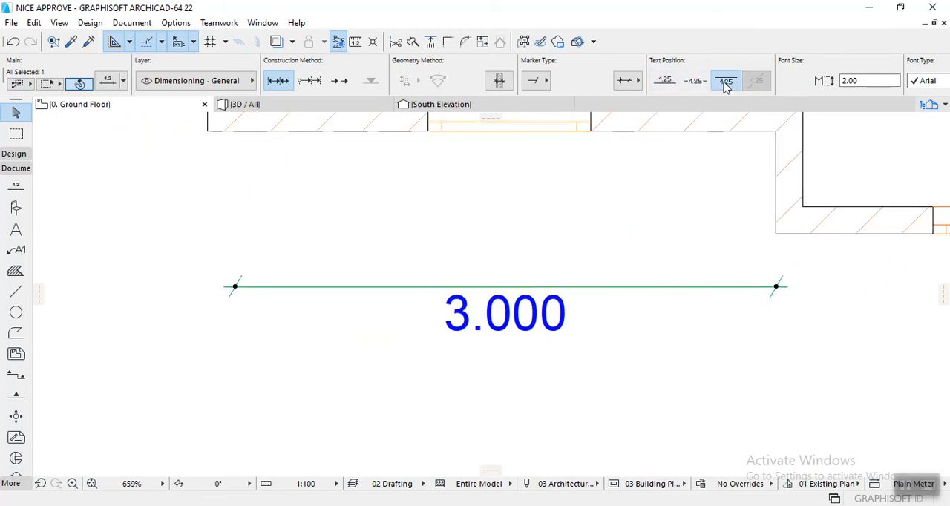
Step: Try the Text Position options on the 3.000 dimension, ending with text below the line
left_click(665, 80)
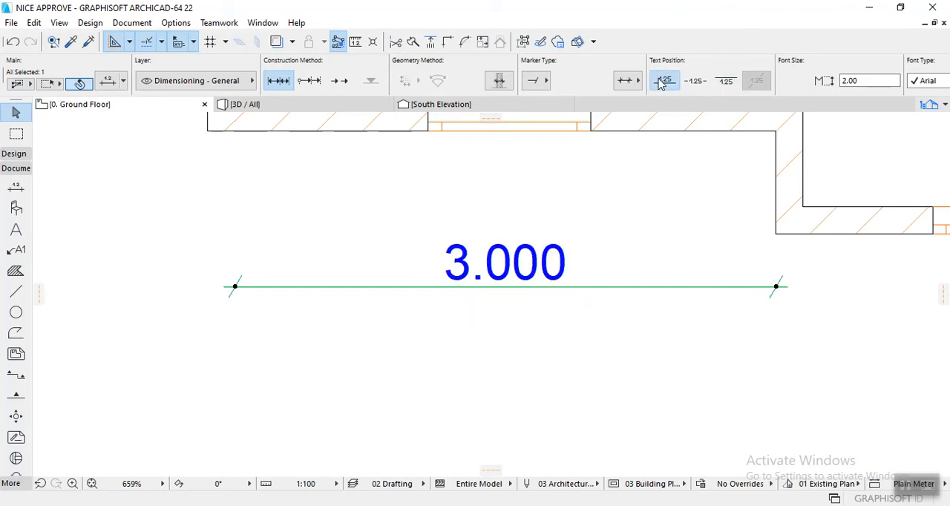
mouse_move(695, 80)
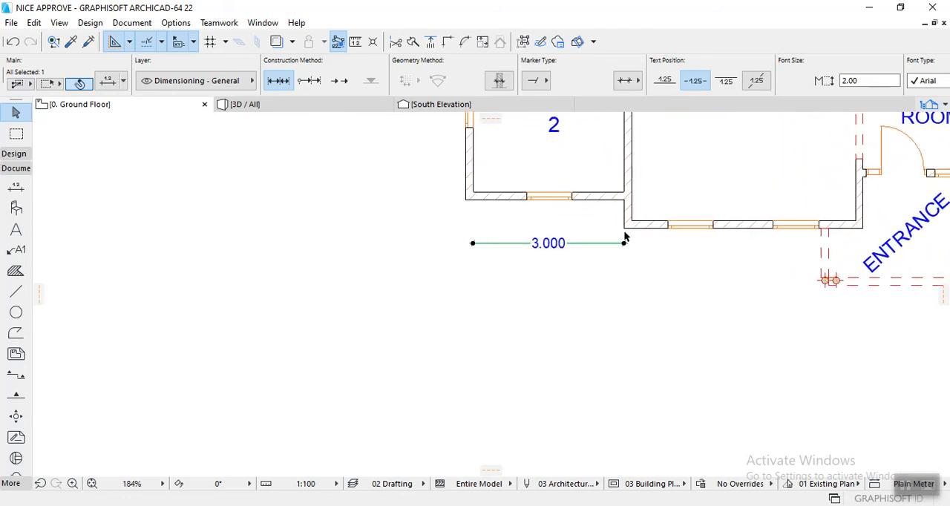
scroll("up", 3)
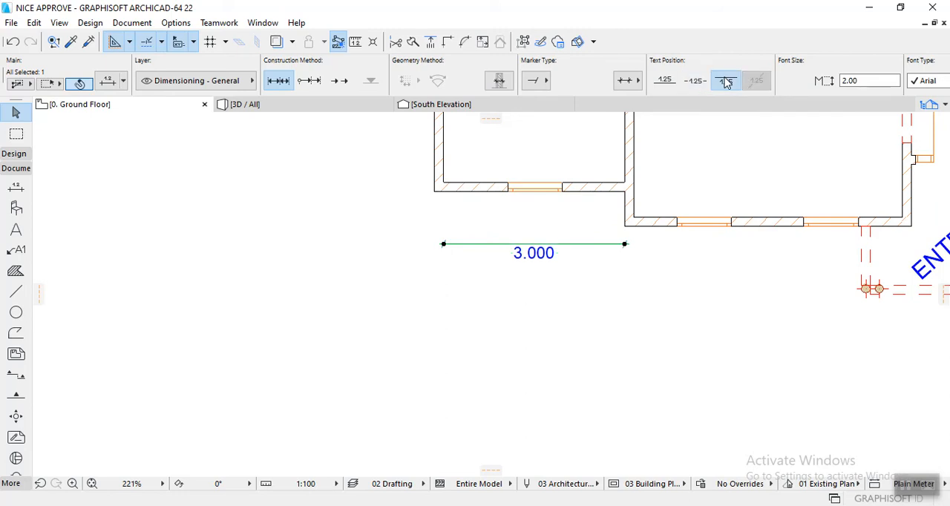
left_click(664, 80)
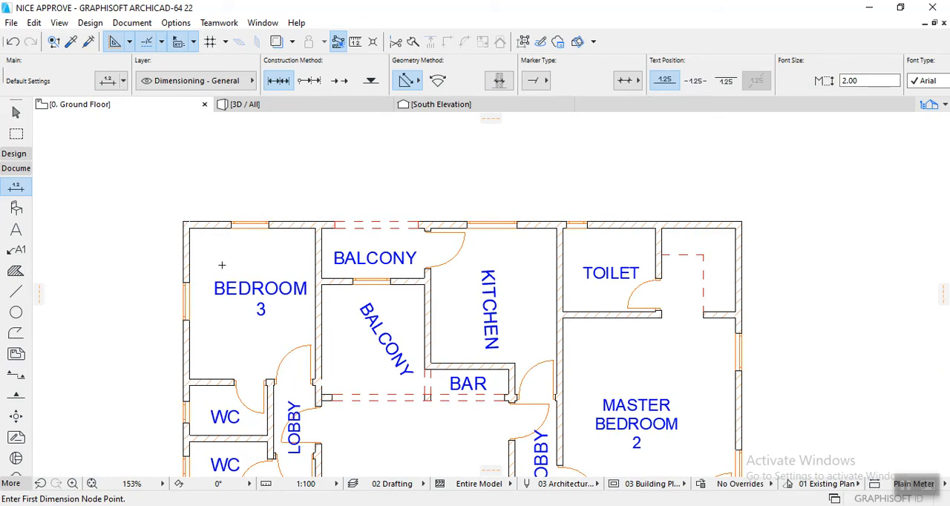
Step: Place a trial chain 3.000, 0.150, 2.450, 0.150, 3.000, 0.150, 2.200 along the top wall, then remove it
scroll("down", 3)
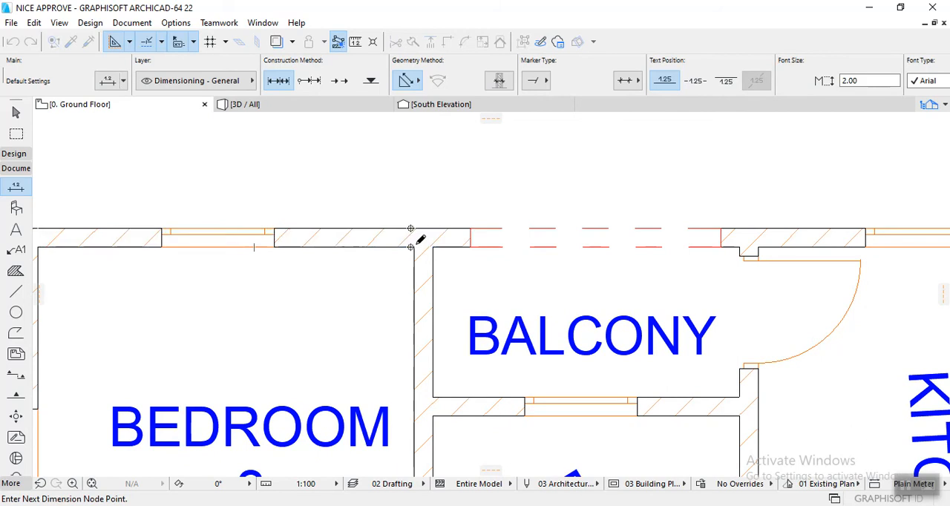
scroll("down", 3)
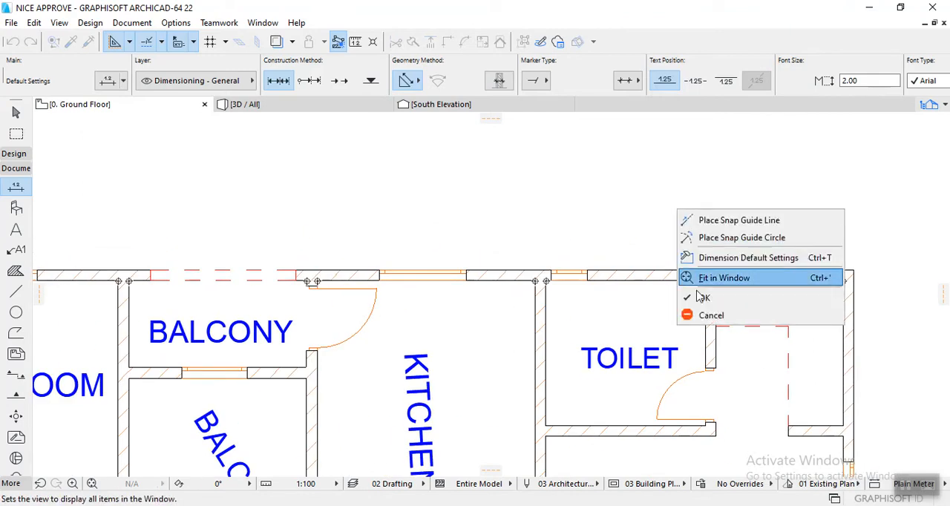
left_click(725, 276)
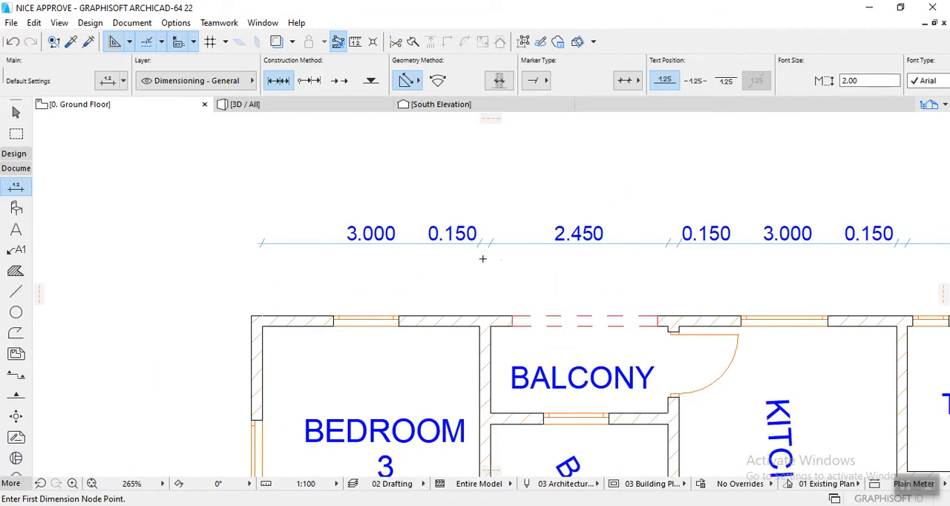
mouse_move(520, 312)
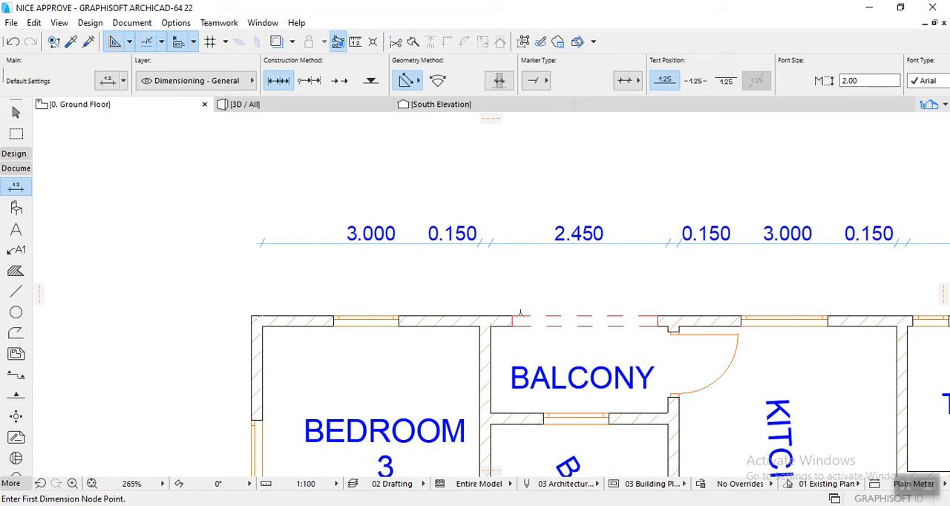
scroll("down", 3)
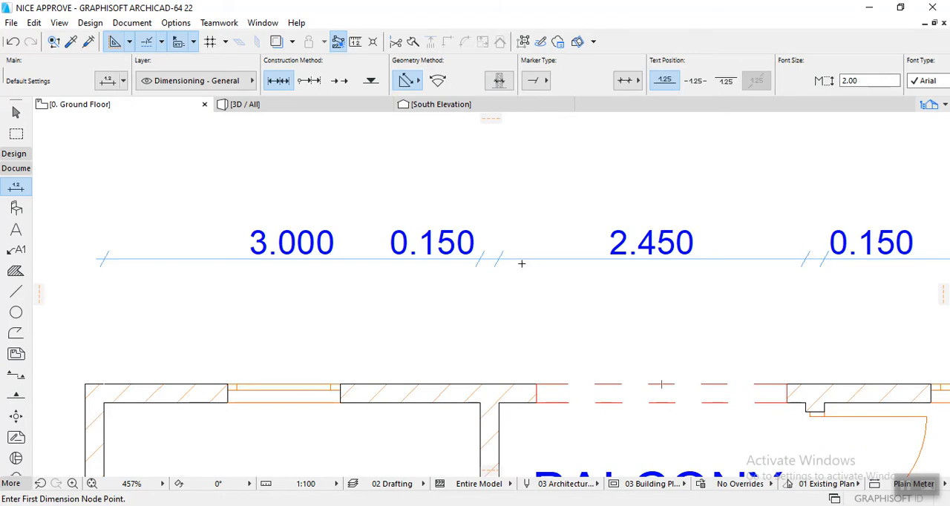
mouse_move(511, 260)
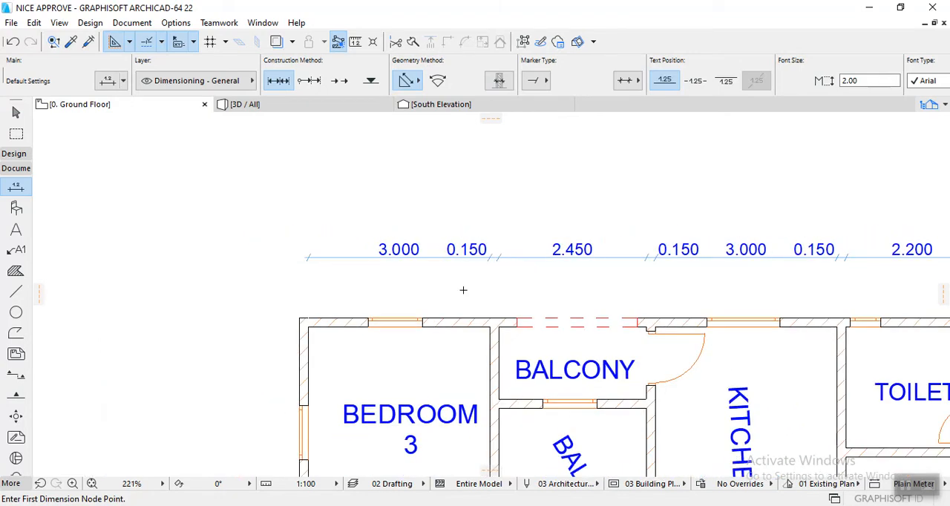
scroll("down", 3)
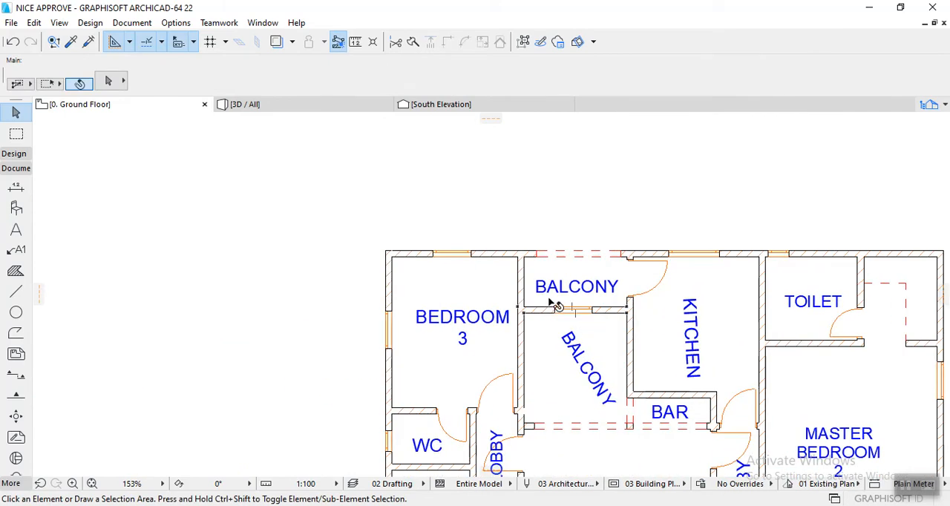
Step: Dimension Bedroom 3's interior width between its inner wall corners above the top wall
left_click(14, 187)
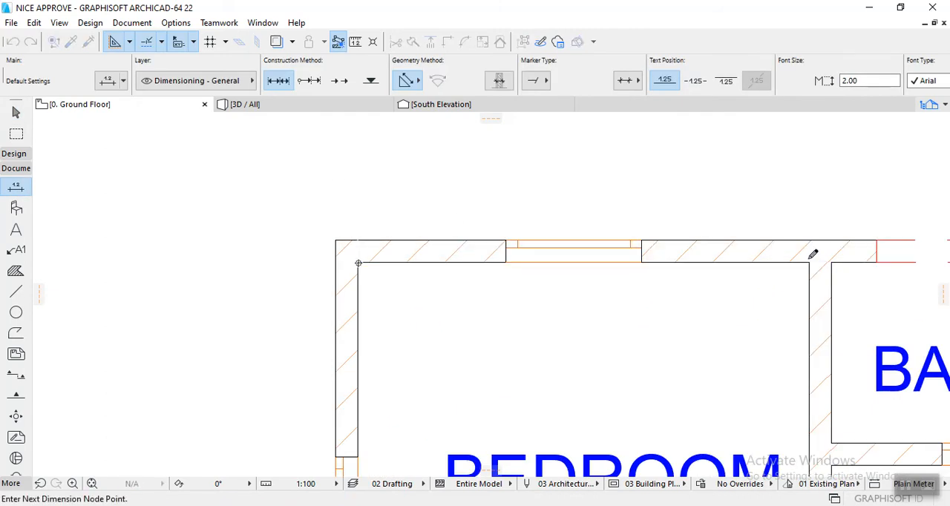
right_click(813, 255)
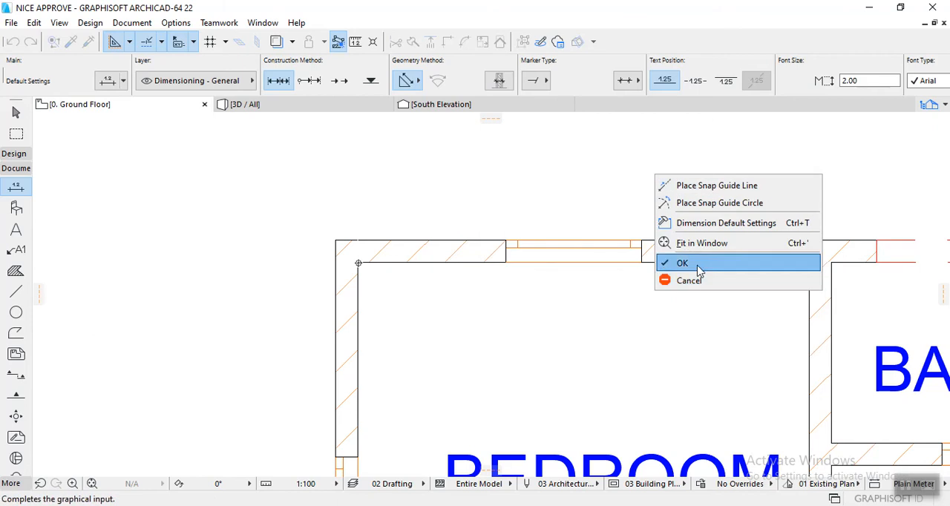
left_click(683, 263)
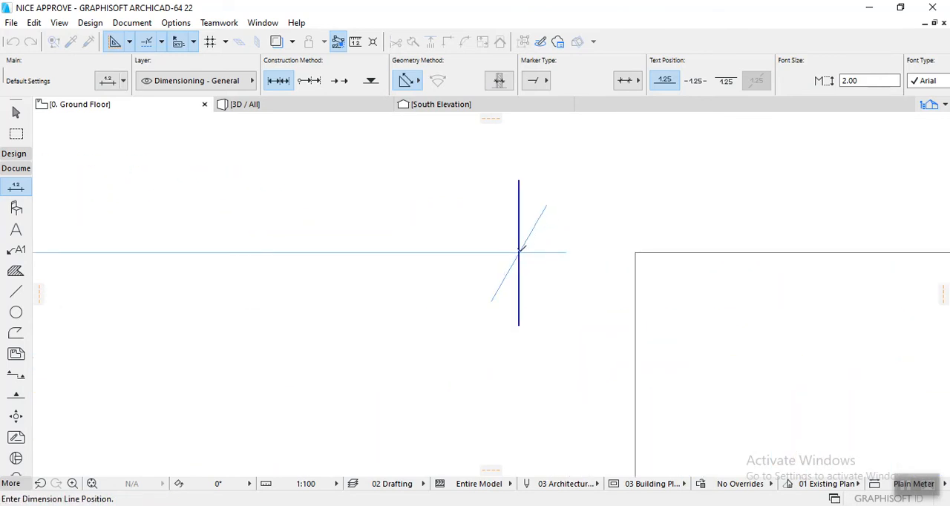
mouse_move(519, 249)
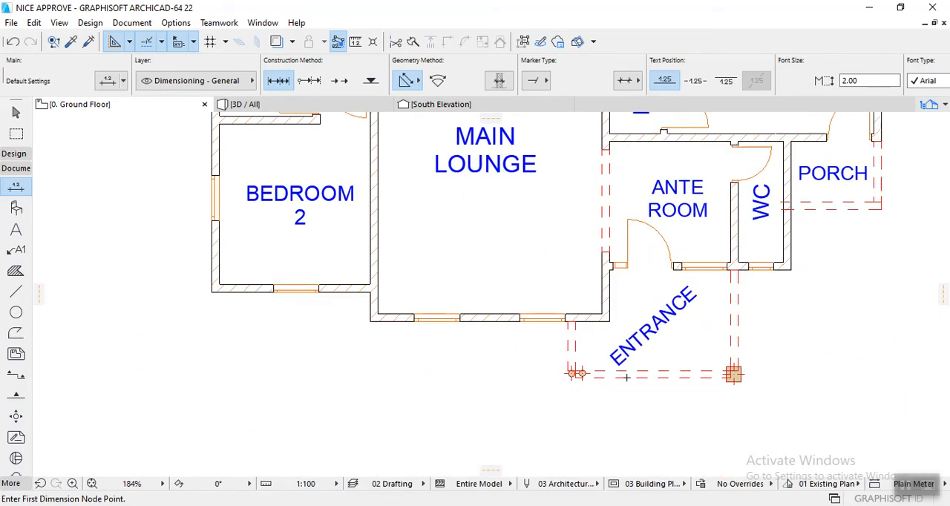
Step: Dimension the 11.650 overall building height on the left and the 1.000 lobby door opening
scroll("down", 3)
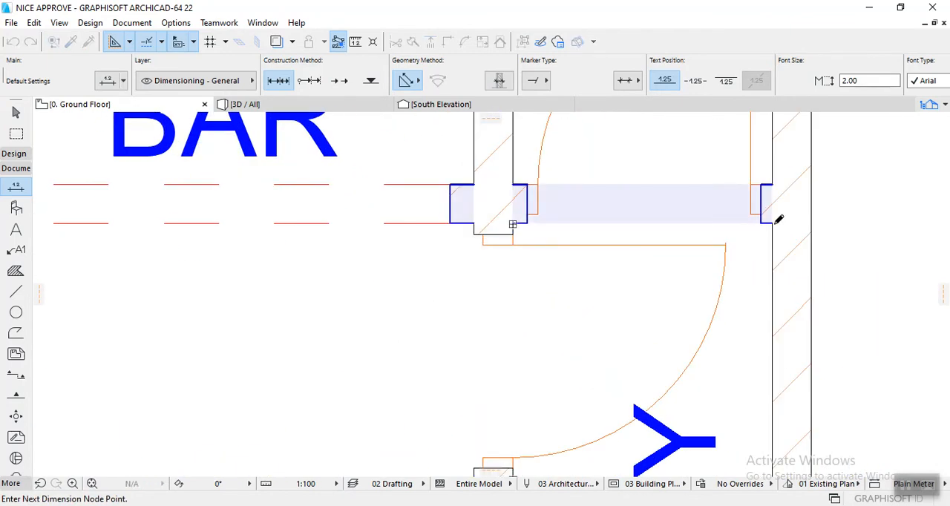
right_click(772, 223)
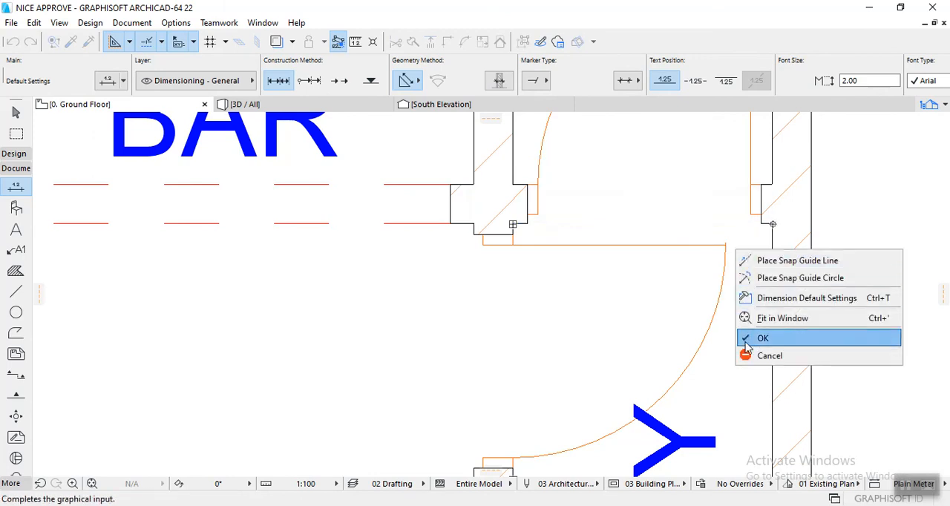
left_click(763, 339)
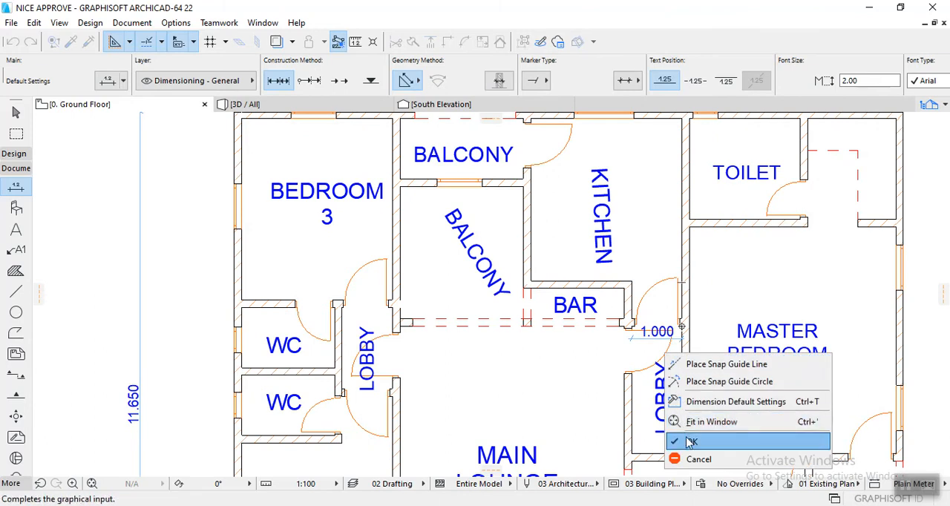
Step: Finish the 1.000 door-opening dimension and move the LOBBY label clear of it
left_click(691, 441)
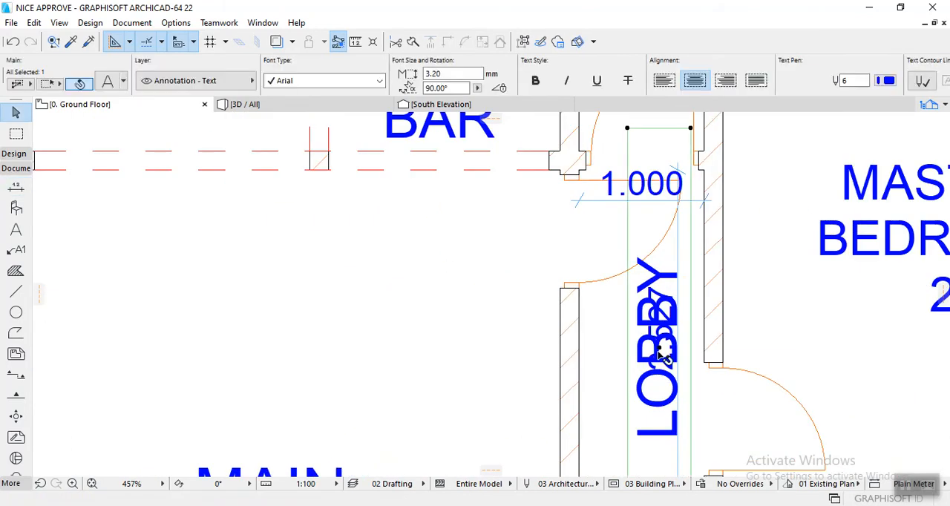
left_click_drag(656, 349, 616, 349)
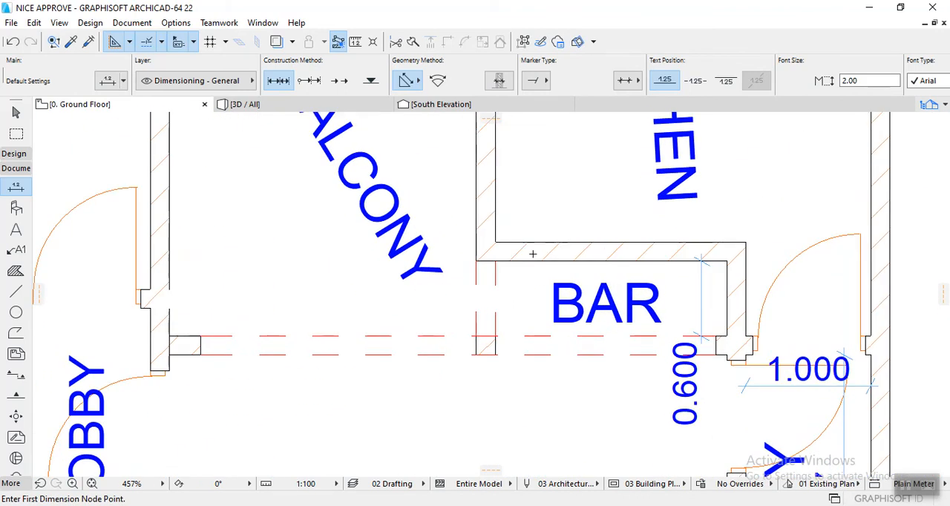
mouse_move(496, 261)
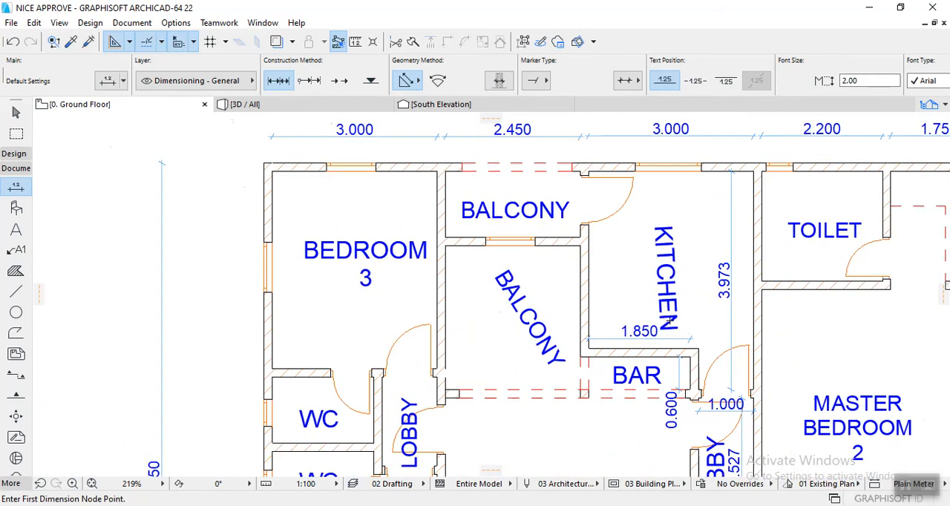
Step: Zoom out to view the whole plan with its 13.300 overall and interior dimensions
scroll("down", 3)
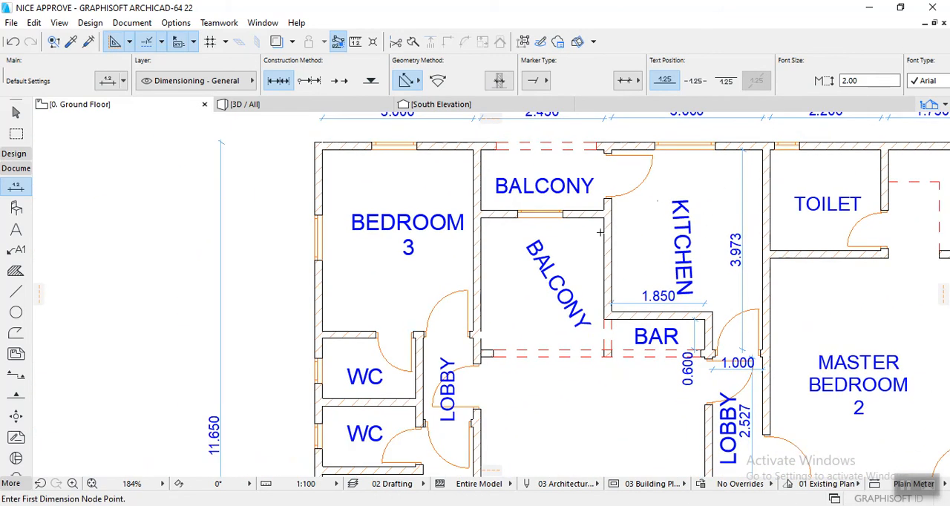
mouse_move(661, 198)
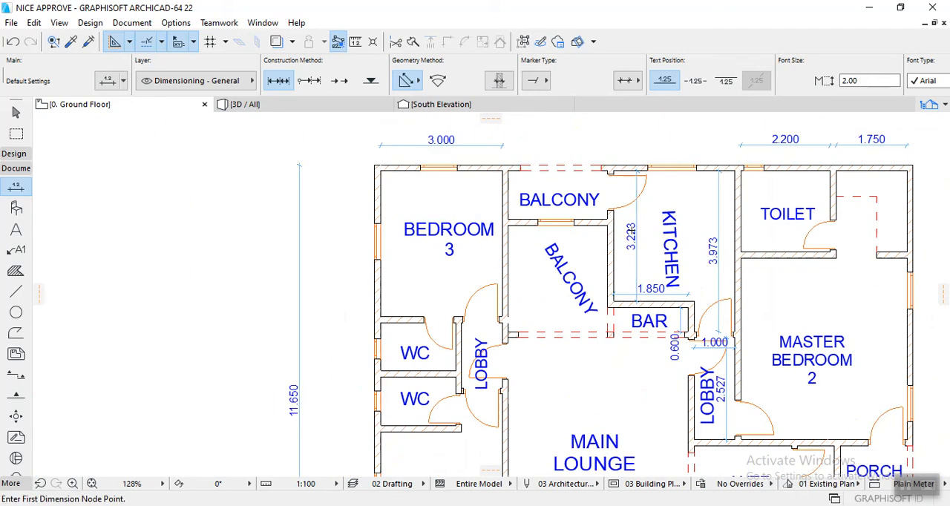
scroll("down", 3)
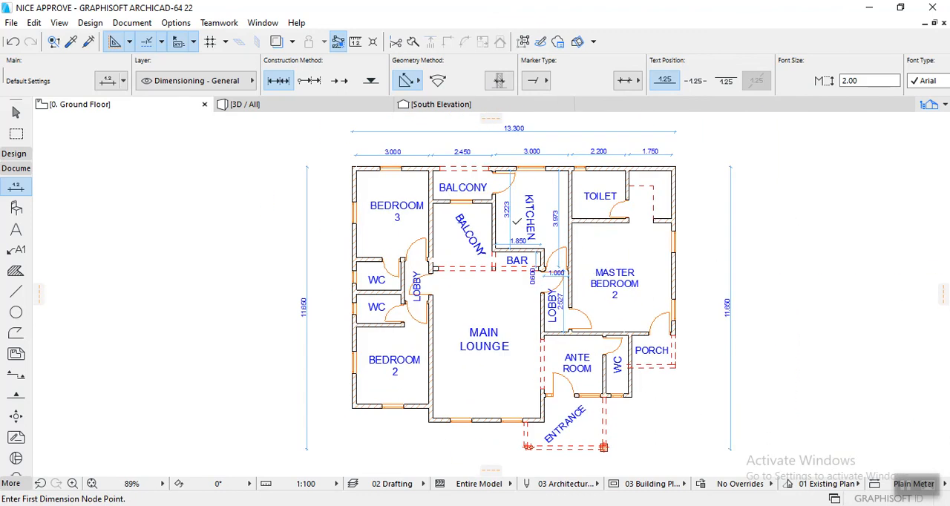
scroll("down", 3)
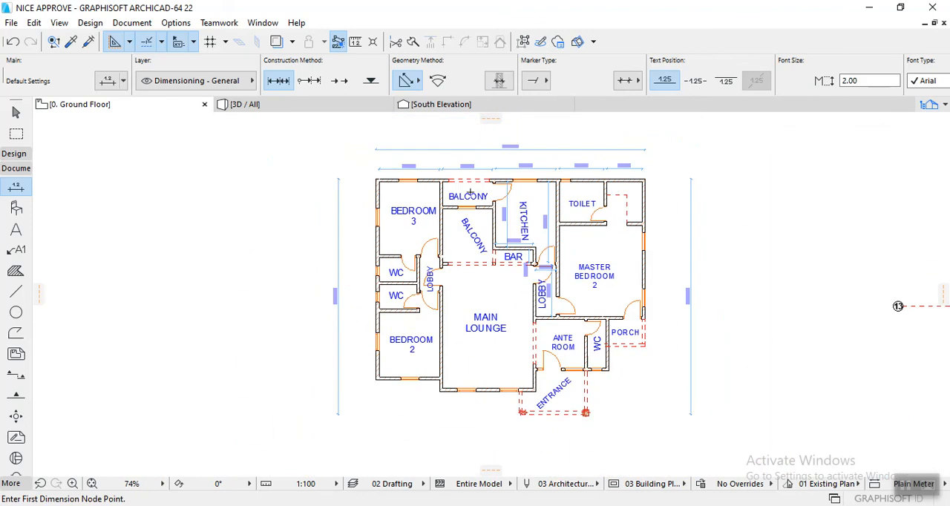